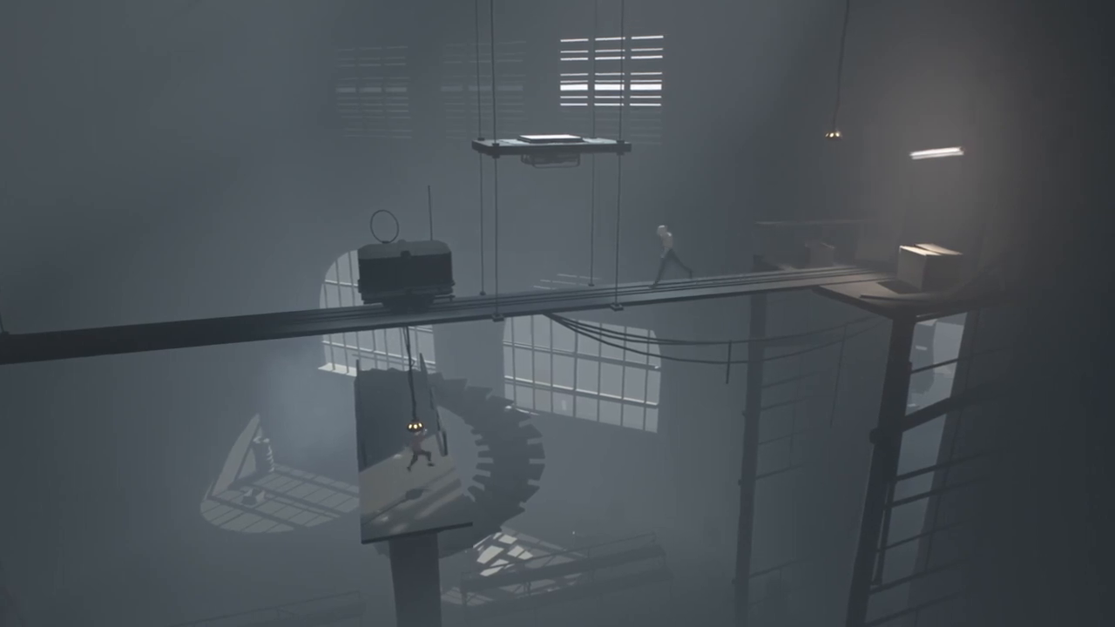
pyautogui.press('Left')
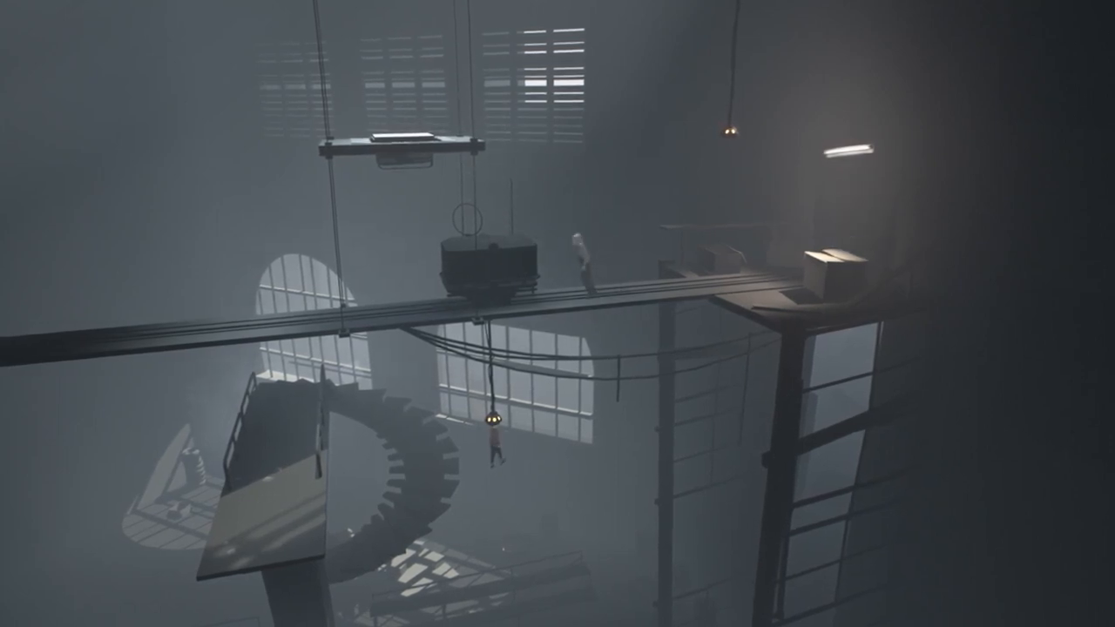
pyautogui.press('Right')
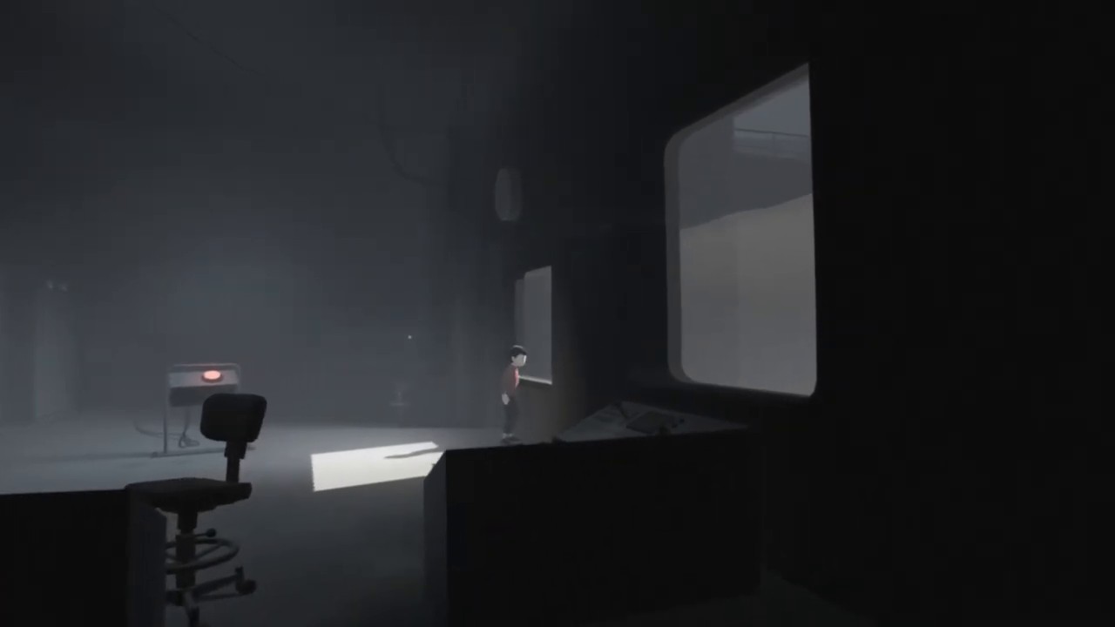
pyautogui.press('Left')
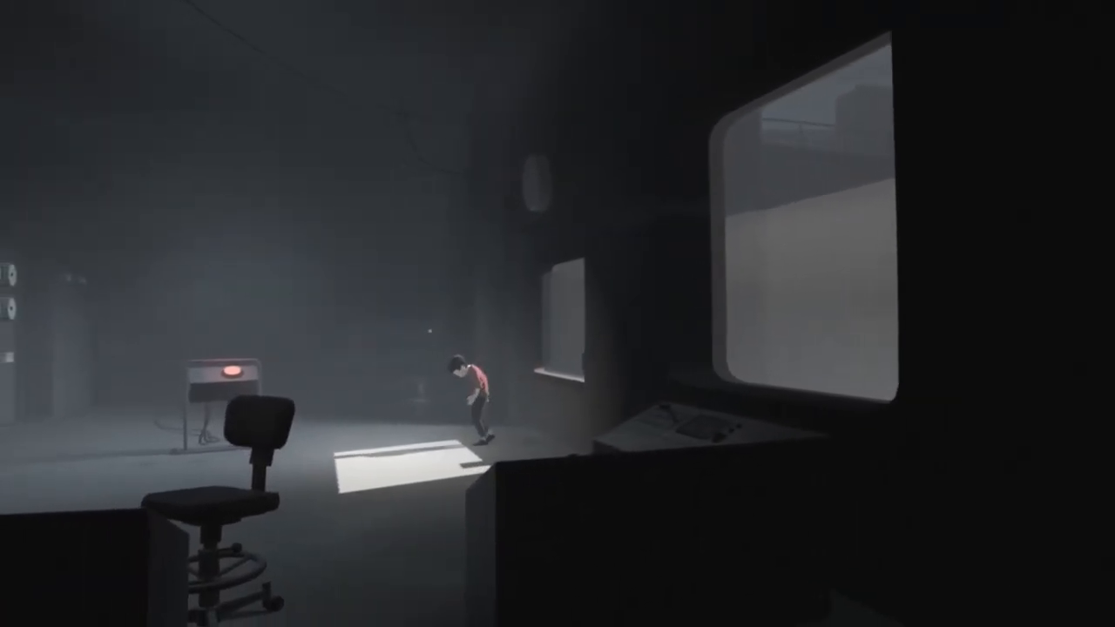
pyautogui.press('a')
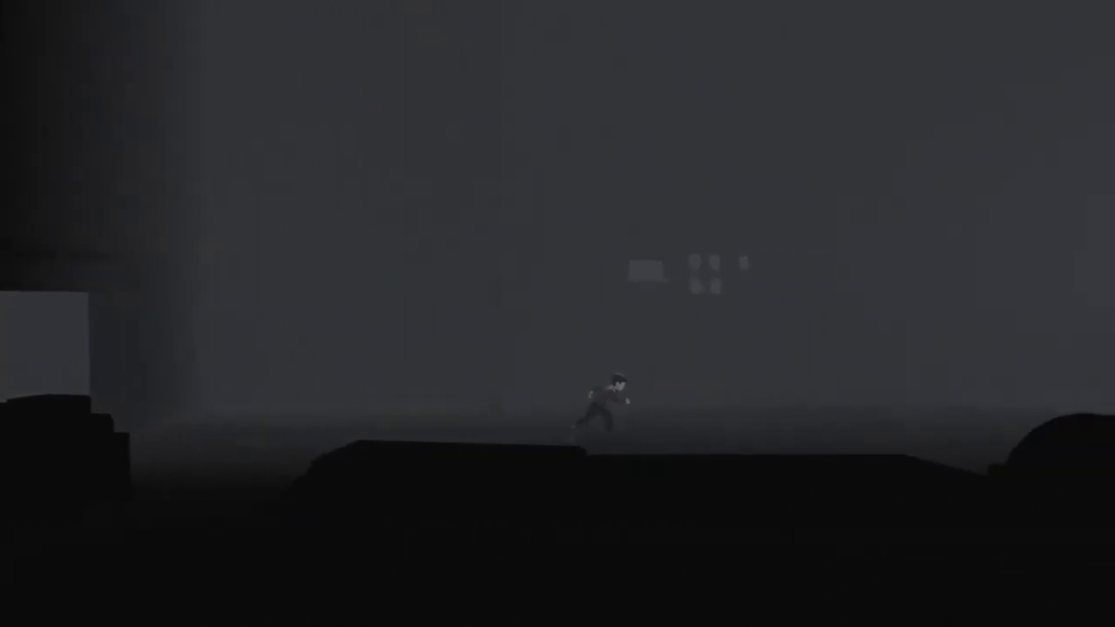
pyautogui.press('Right')
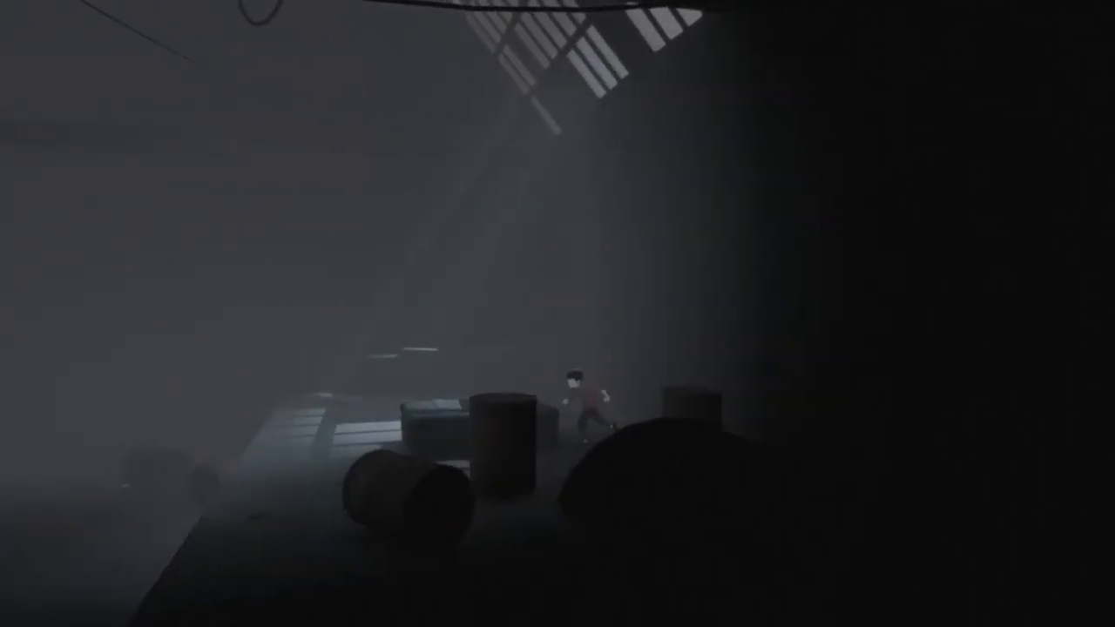
pyautogui.press('Right')
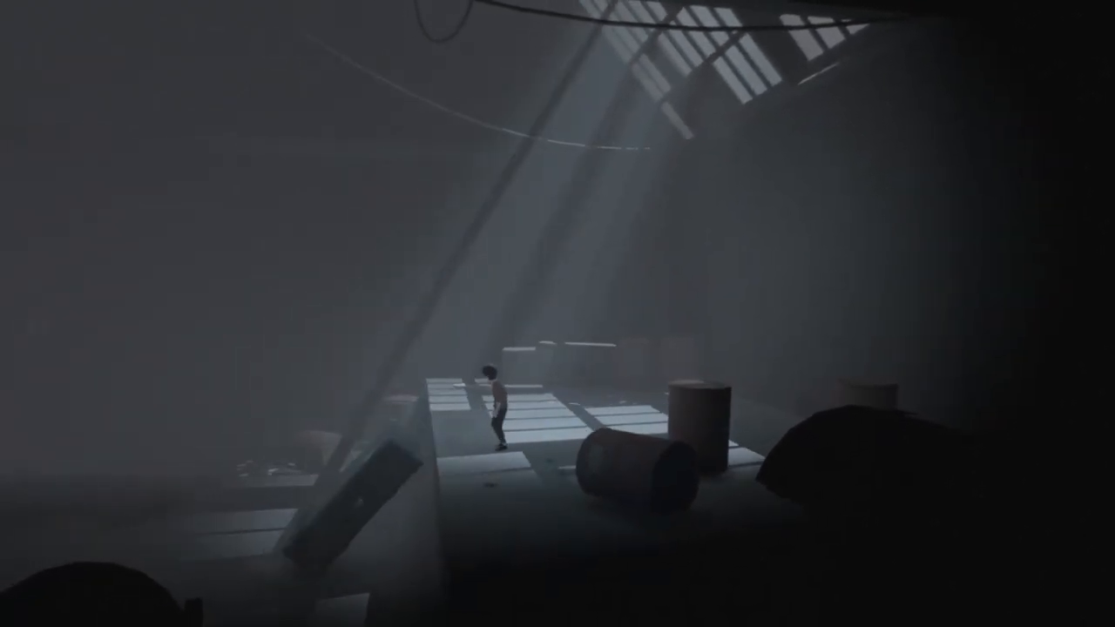
pyautogui.press('right')
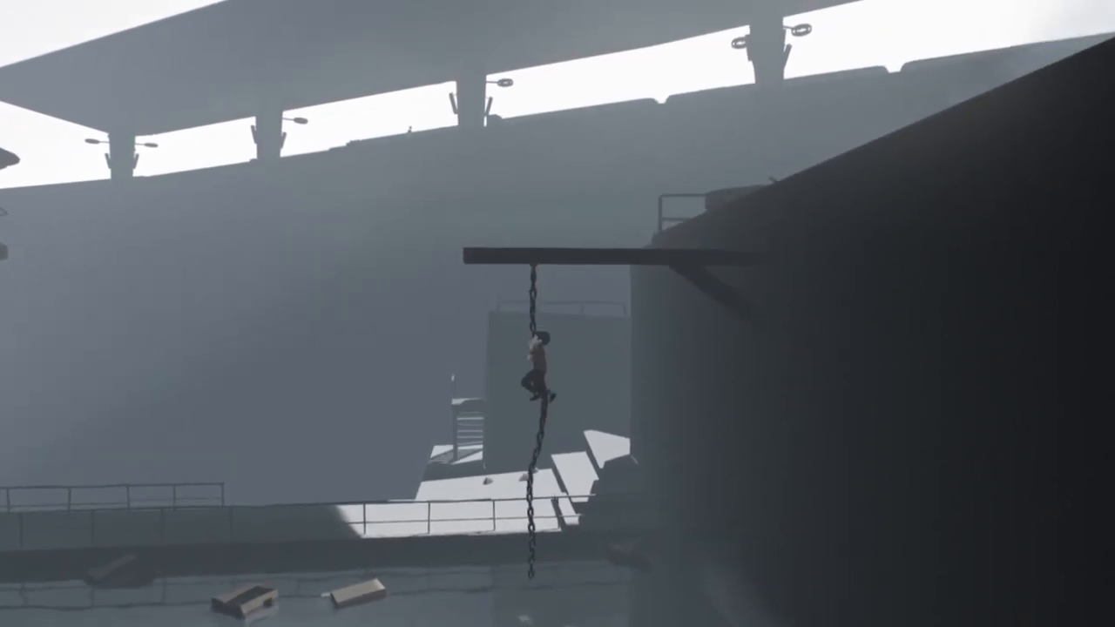
pyautogui.press('up')
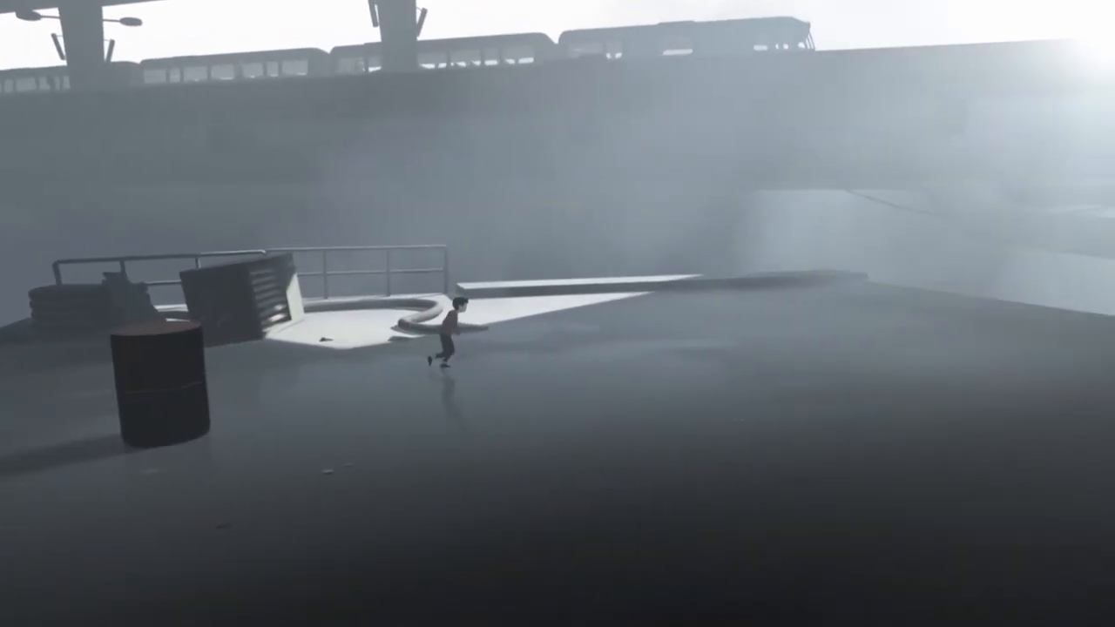
pyautogui.press('Right')
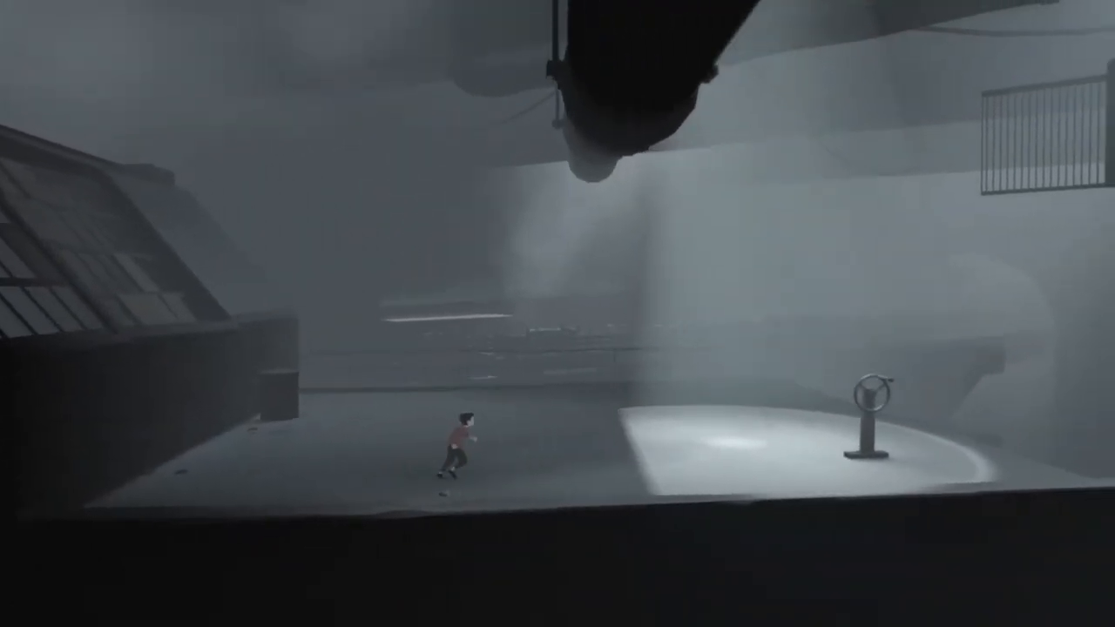
pyautogui.press('Right')
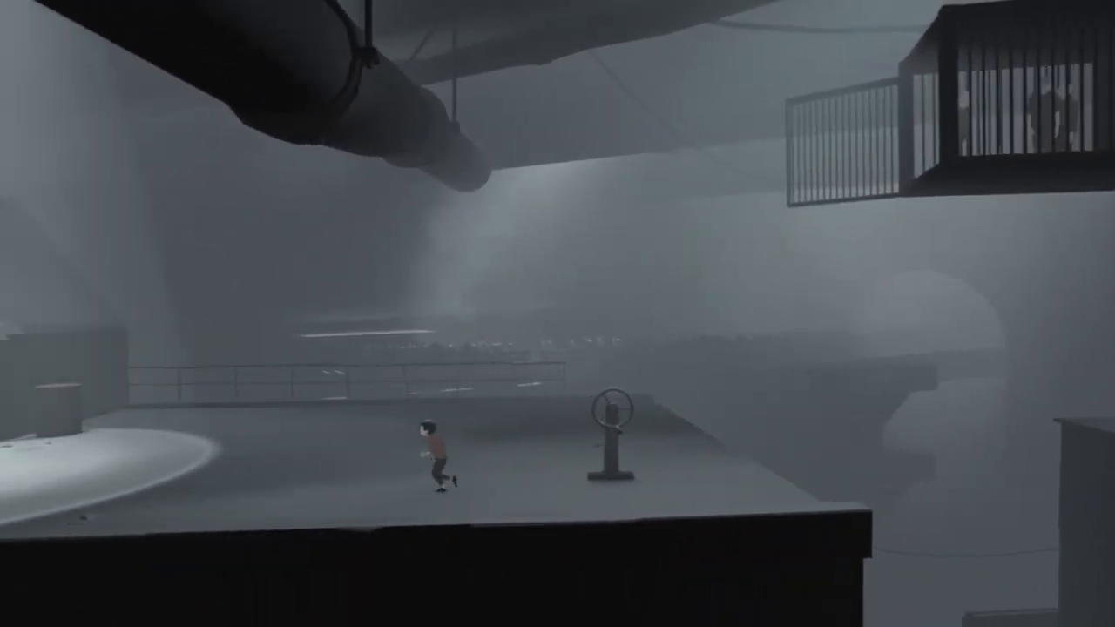
pyautogui.press('right')
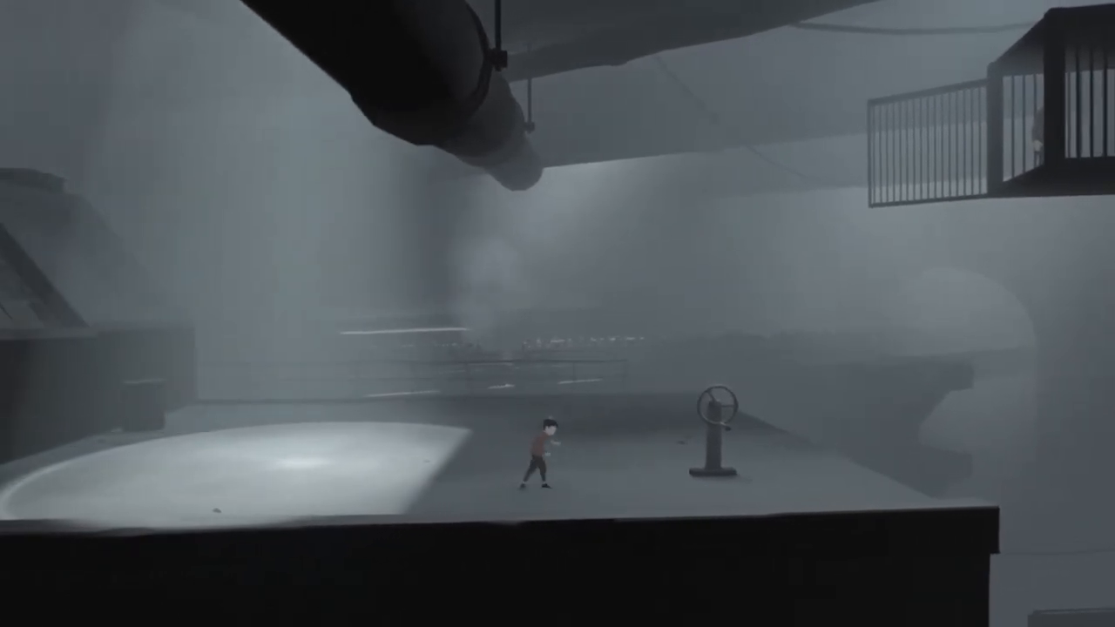
pyautogui.press('Left')
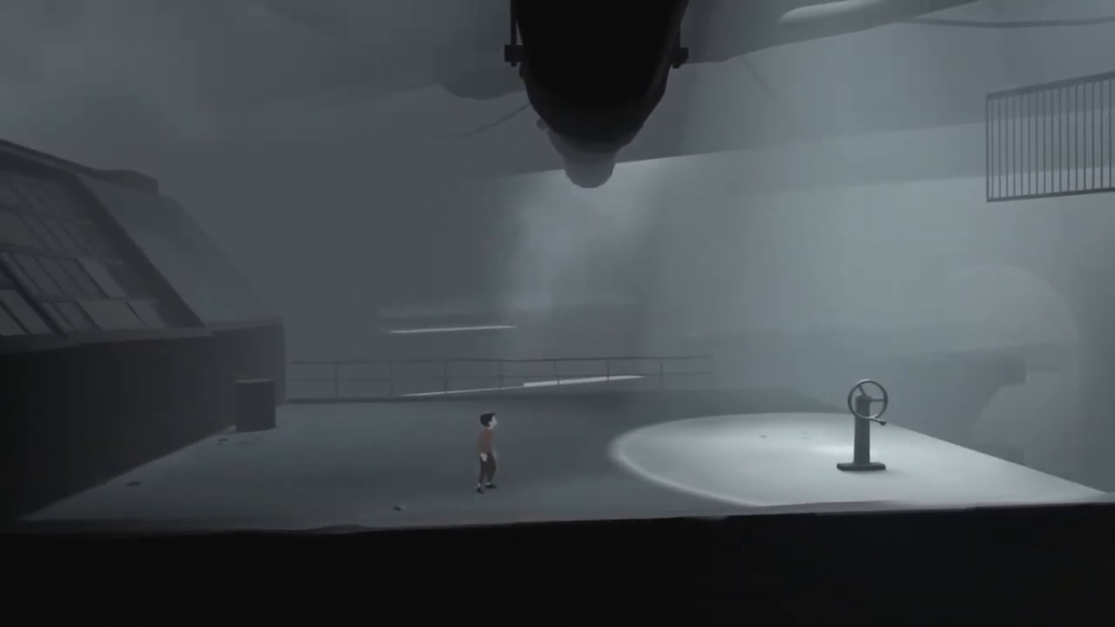
pyautogui.press('Right')
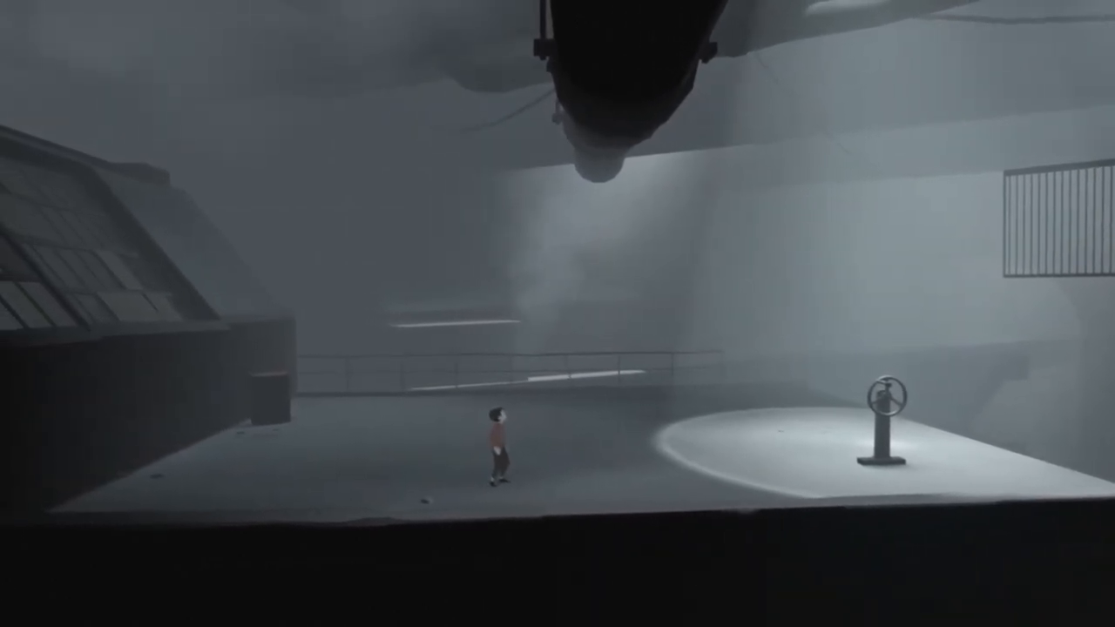
pyautogui.press('right')
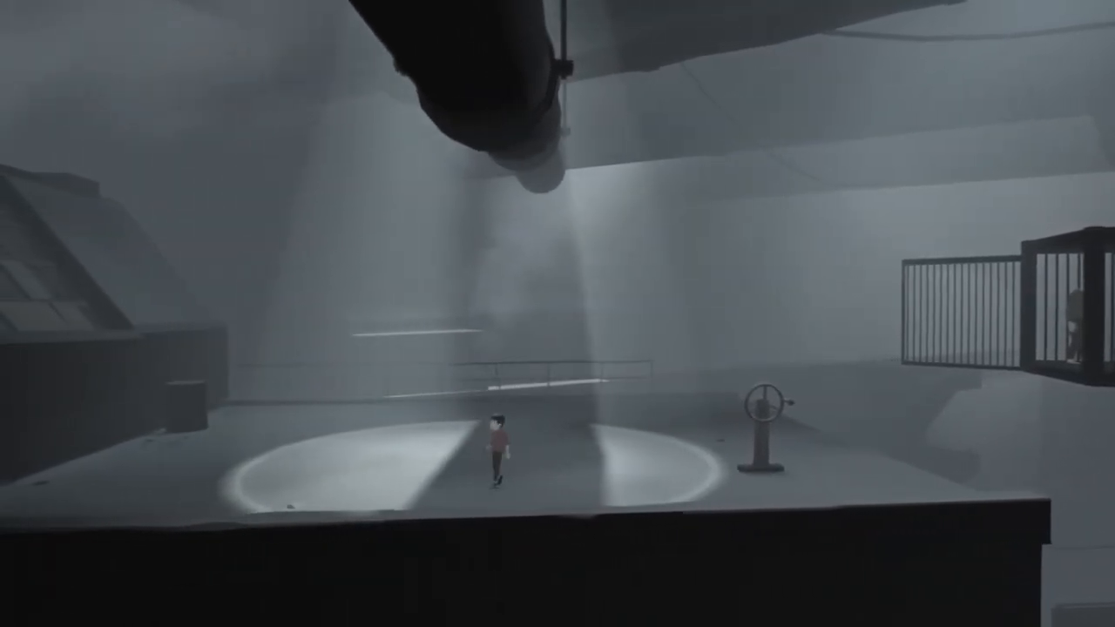
pyautogui.press('Left')
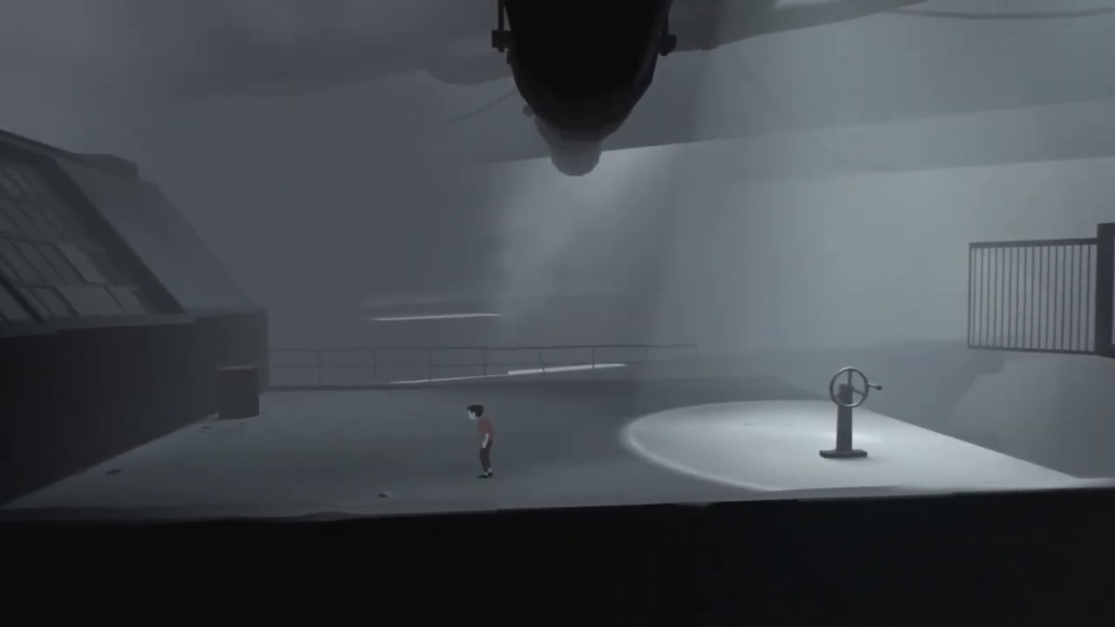
pyautogui.press('right')
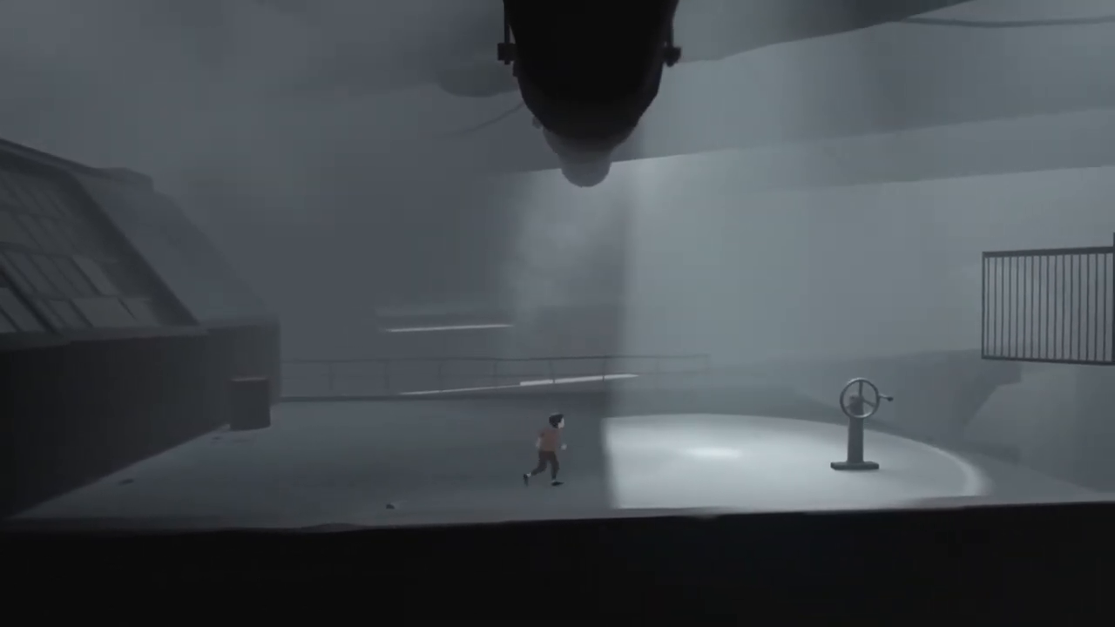
pyautogui.press('Right')
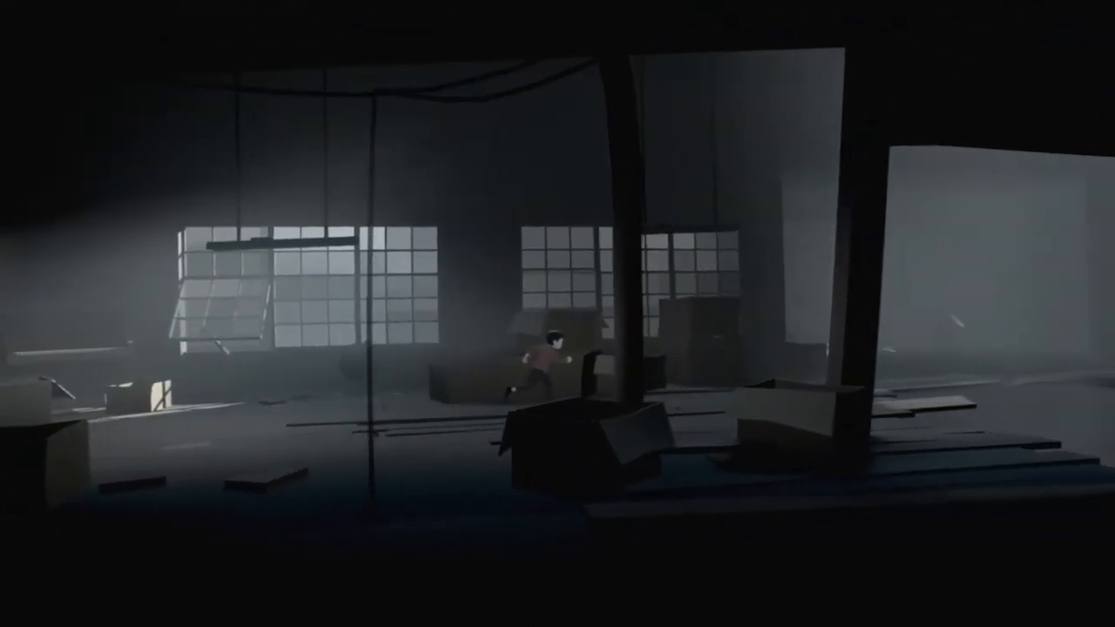
pyautogui.press('right')
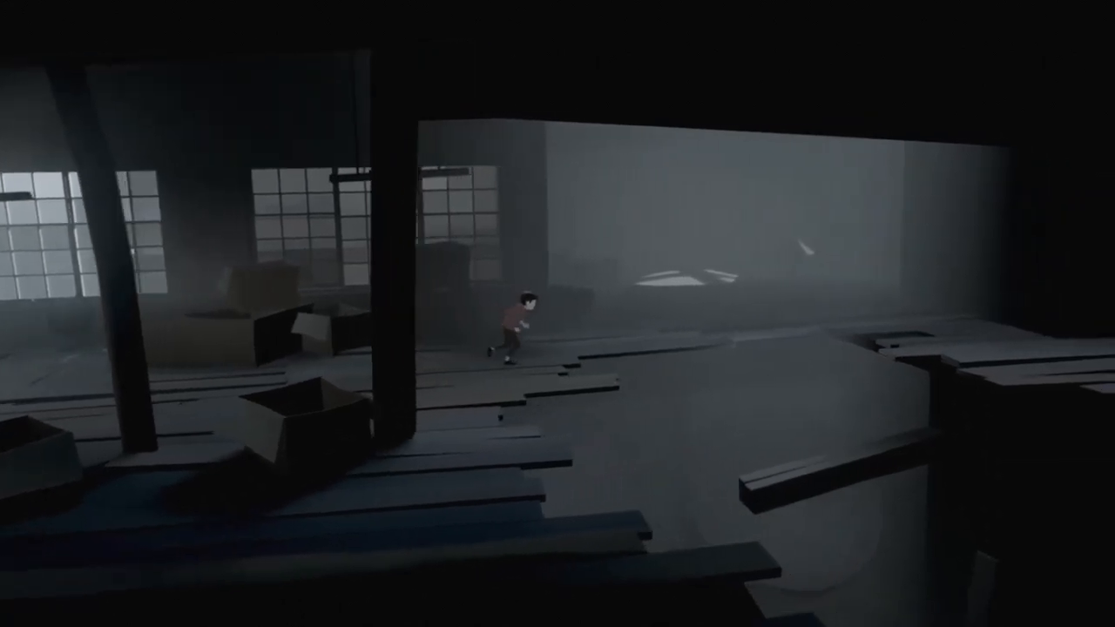
pyautogui.press('Left')
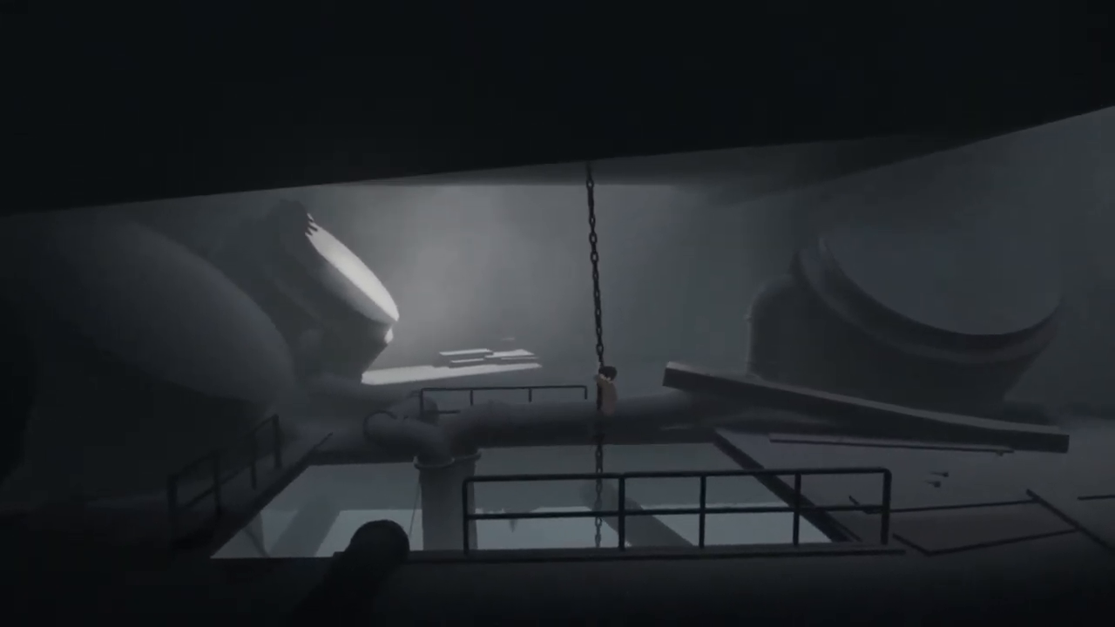
pyautogui.scroll(-3)
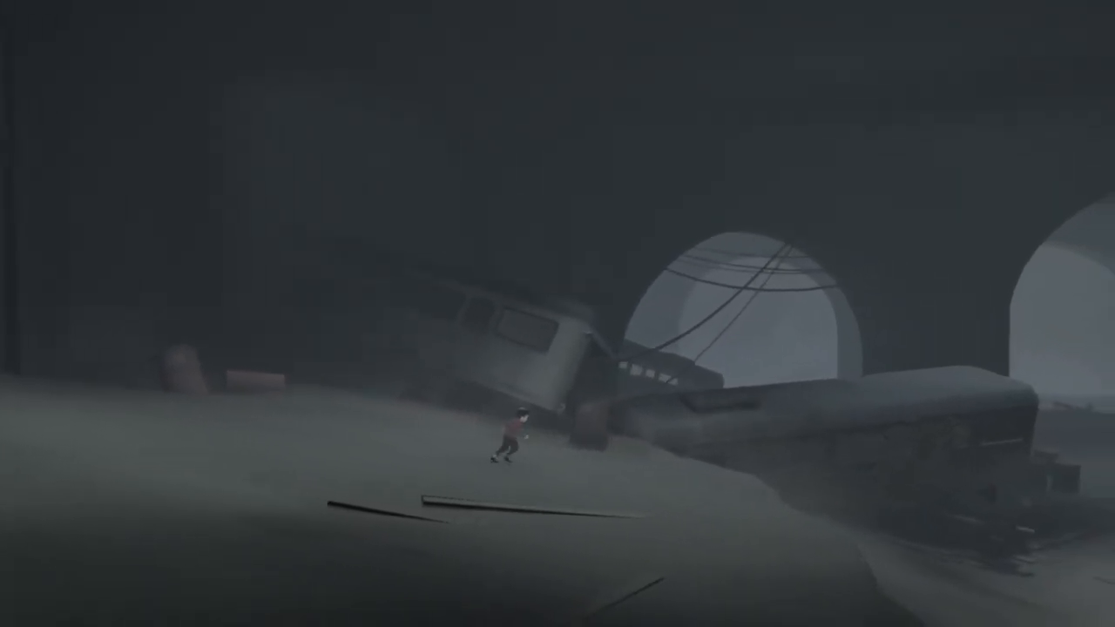
pyautogui.press('Right')
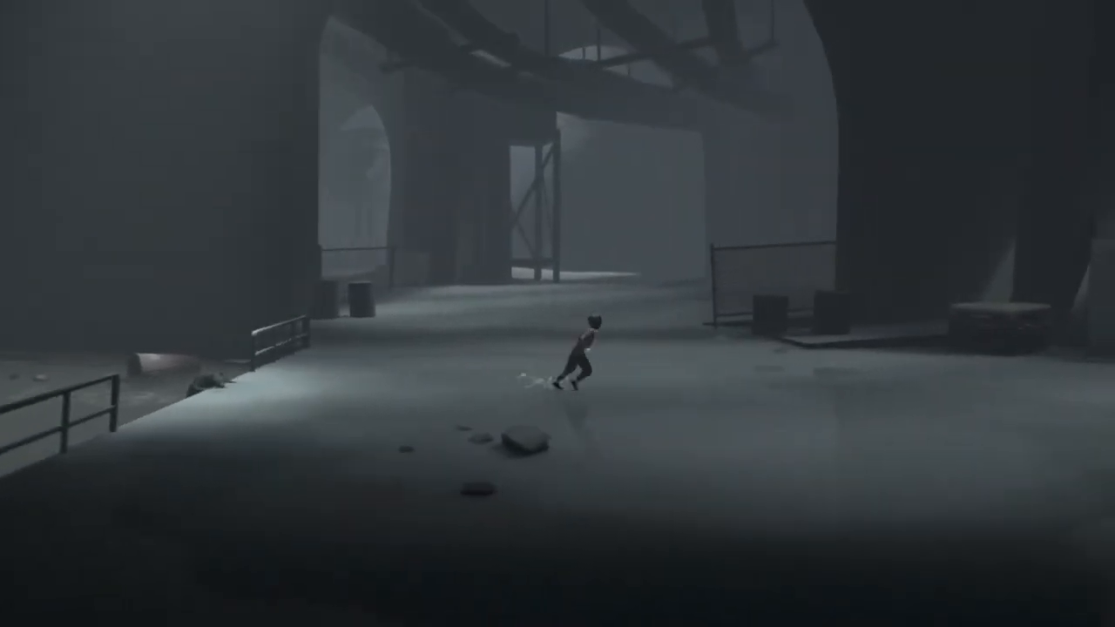
pyautogui.press('Right')
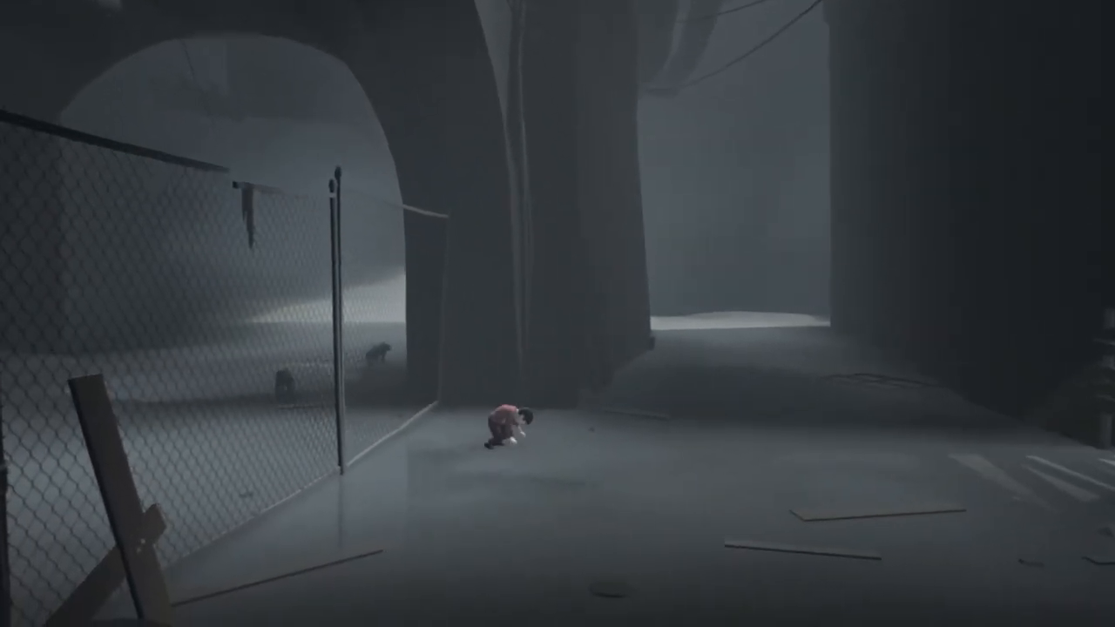
pyautogui.press('right')
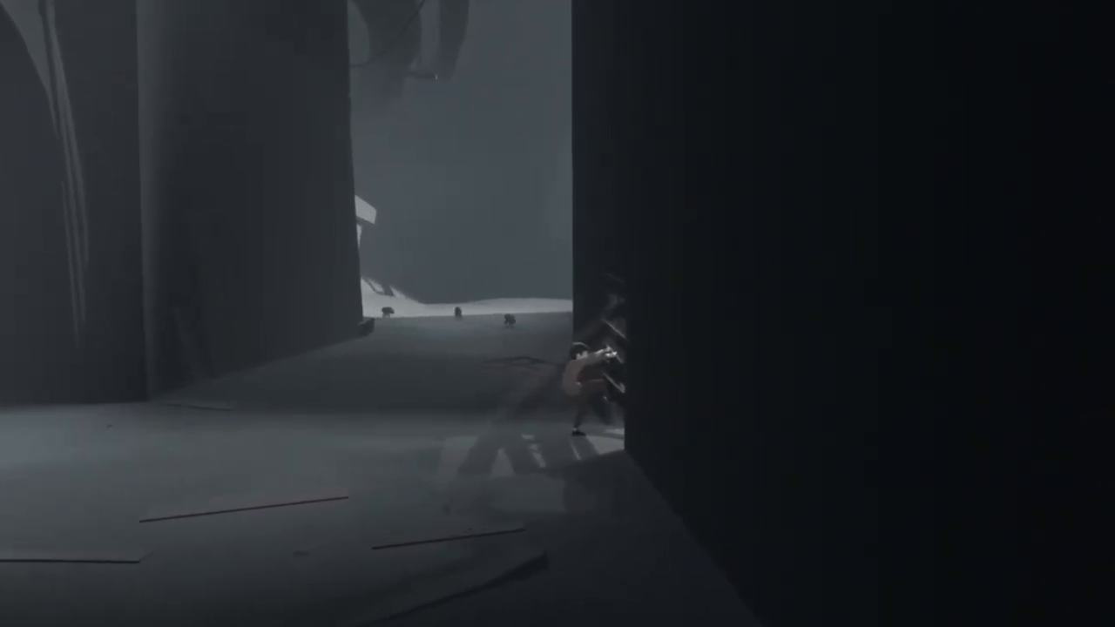
pyautogui.press('Left')
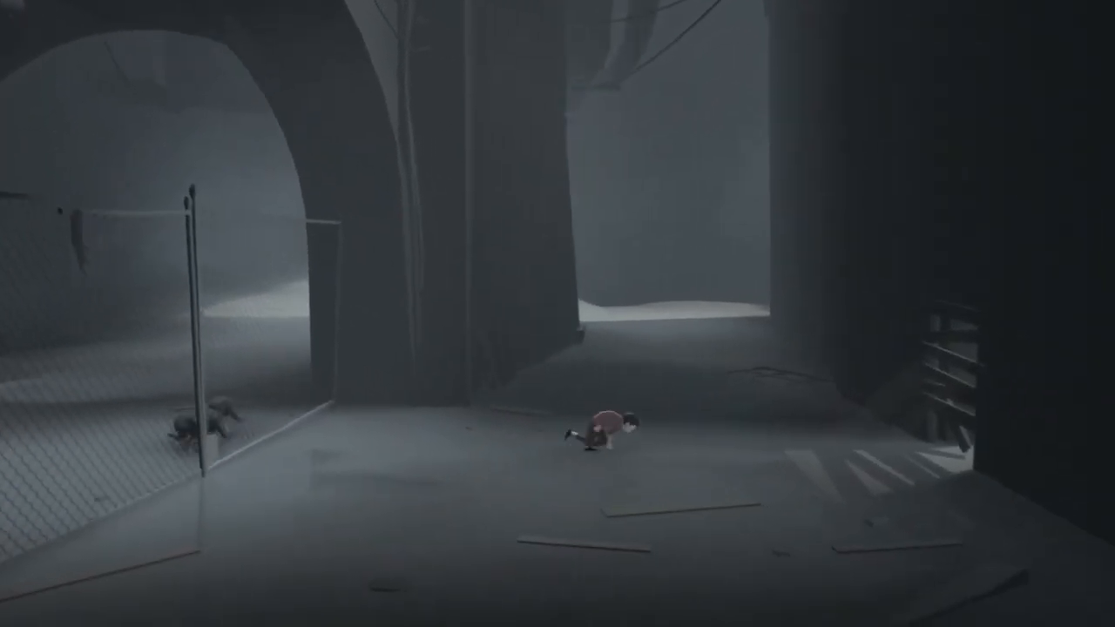
pyautogui.press('Right')
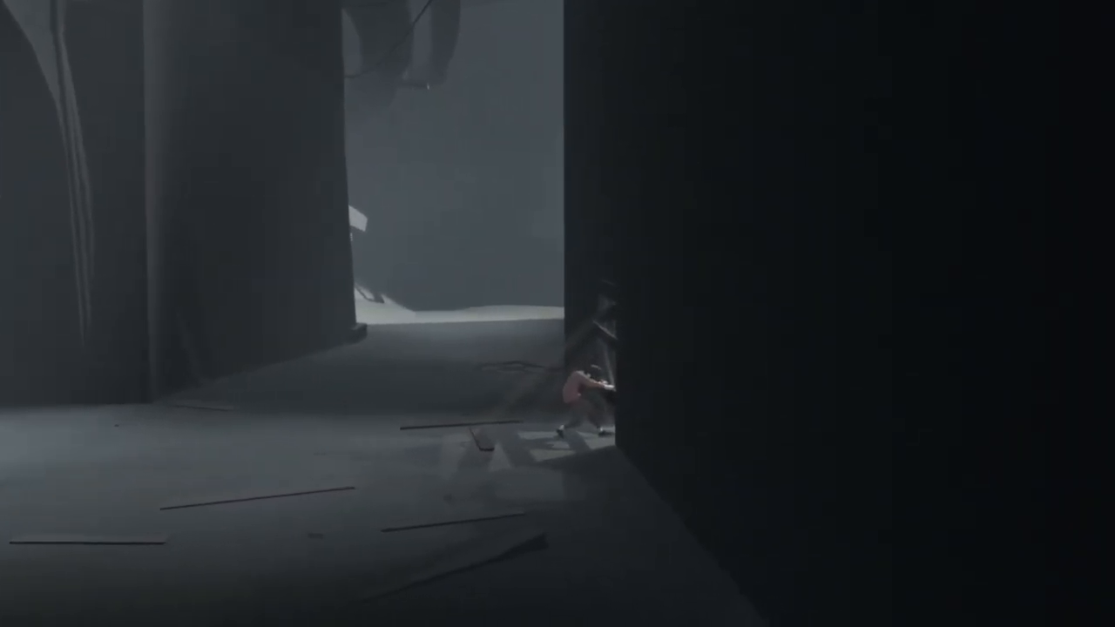
pyautogui.press('Left')
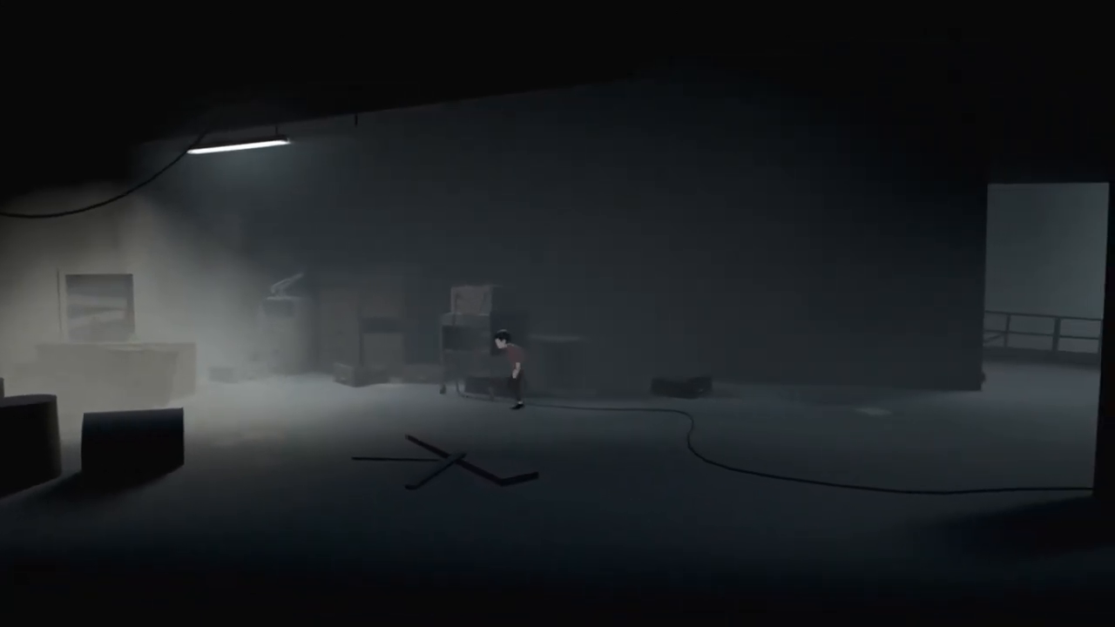
pyautogui.press('Right')
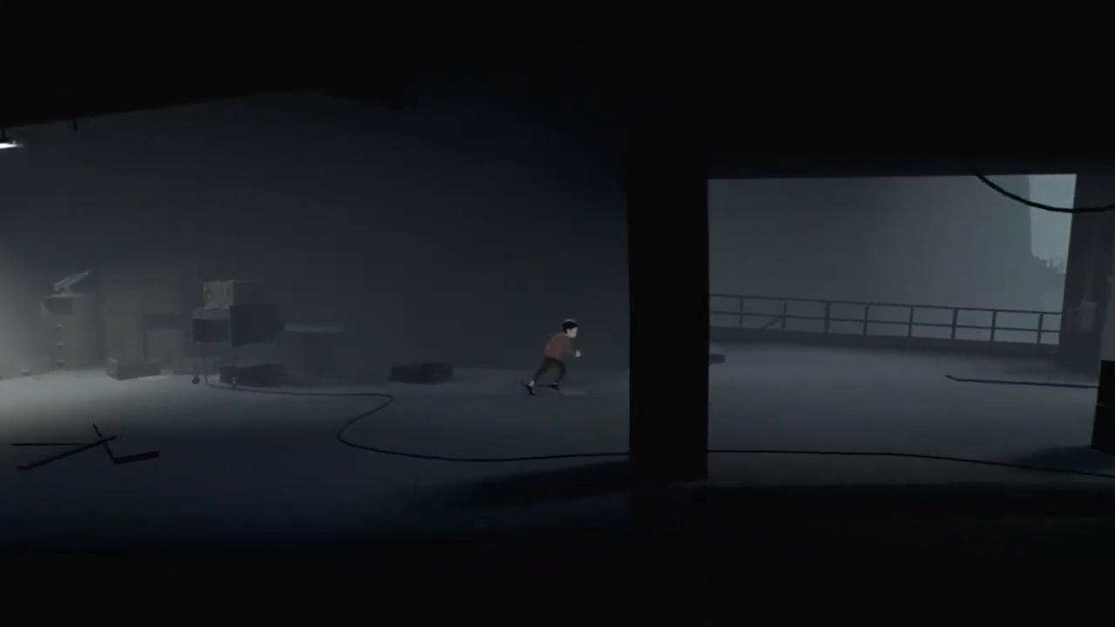
pyautogui.press('right')
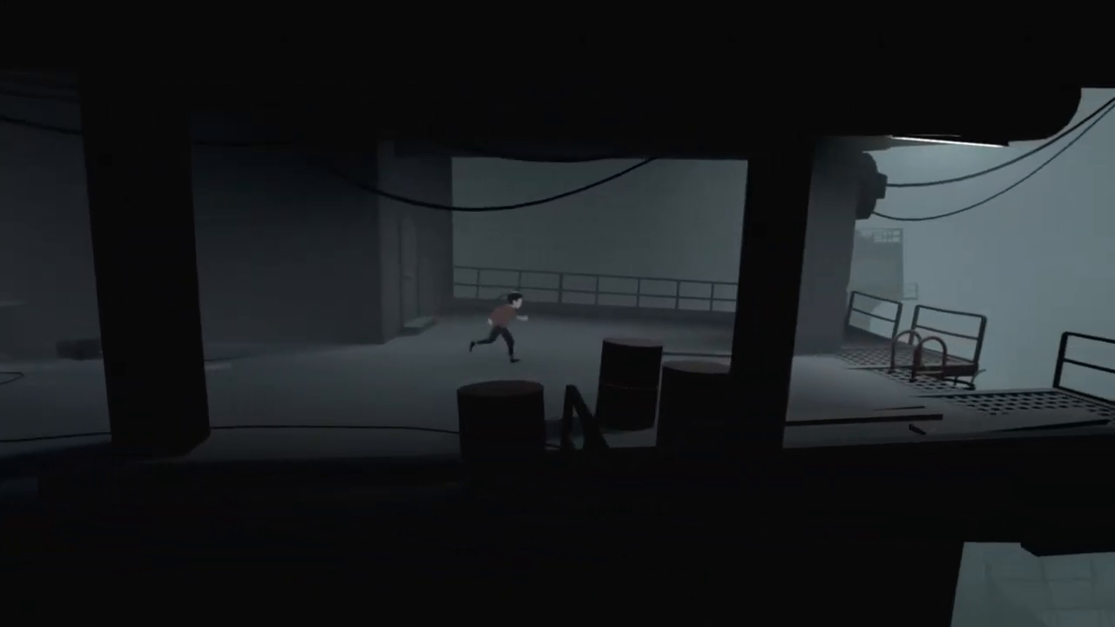
pyautogui.press('right')
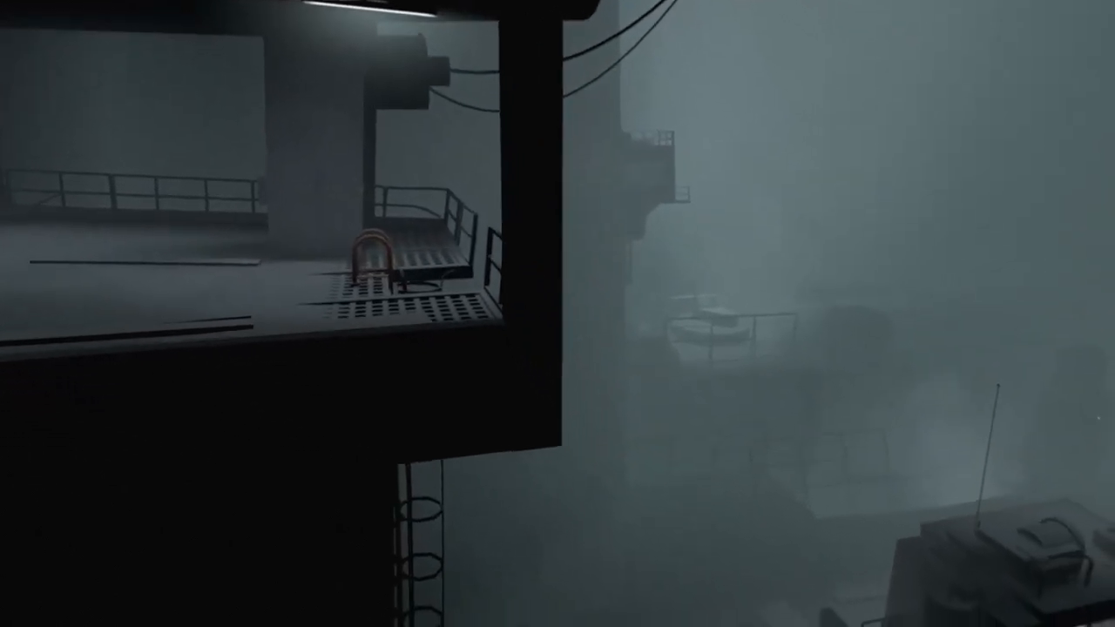
pyautogui.press('s')
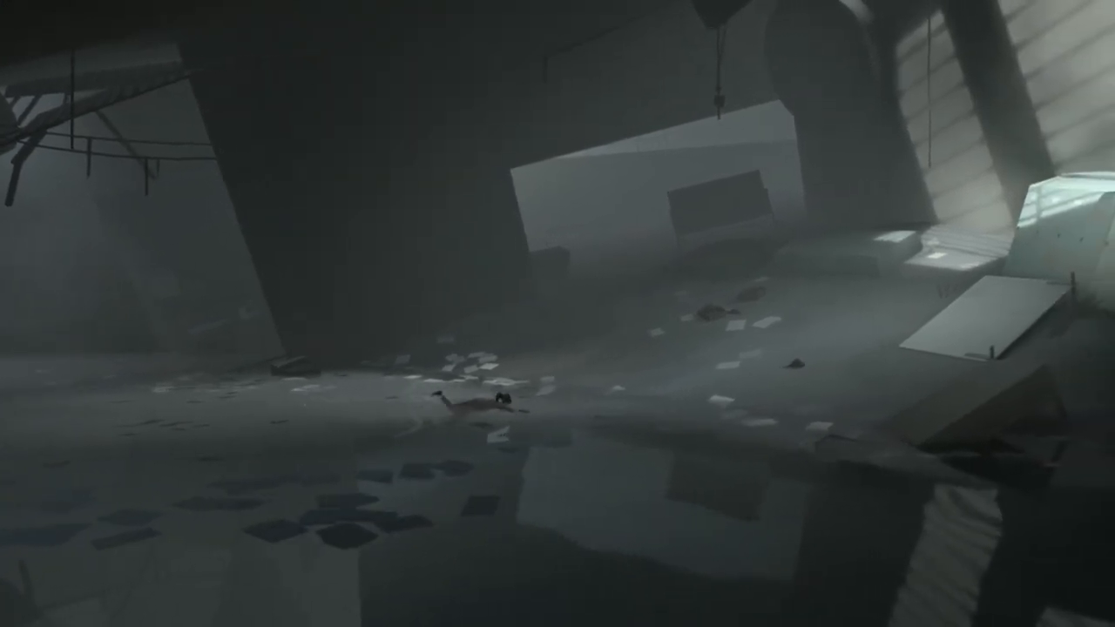
pyautogui.press('Right')
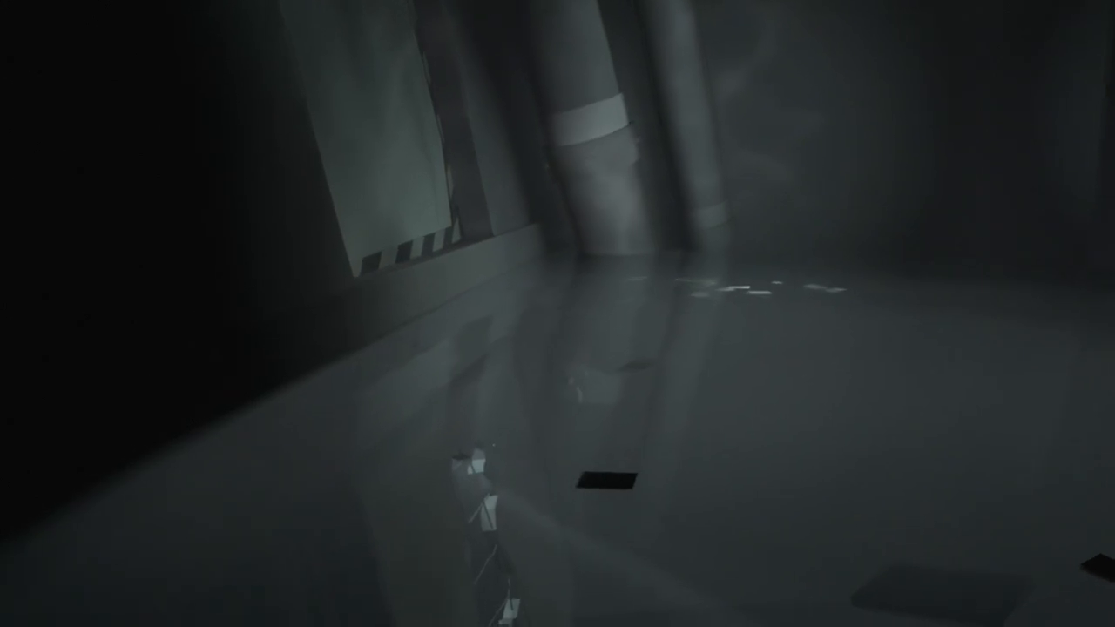
pyautogui.moveTo(558, 314)
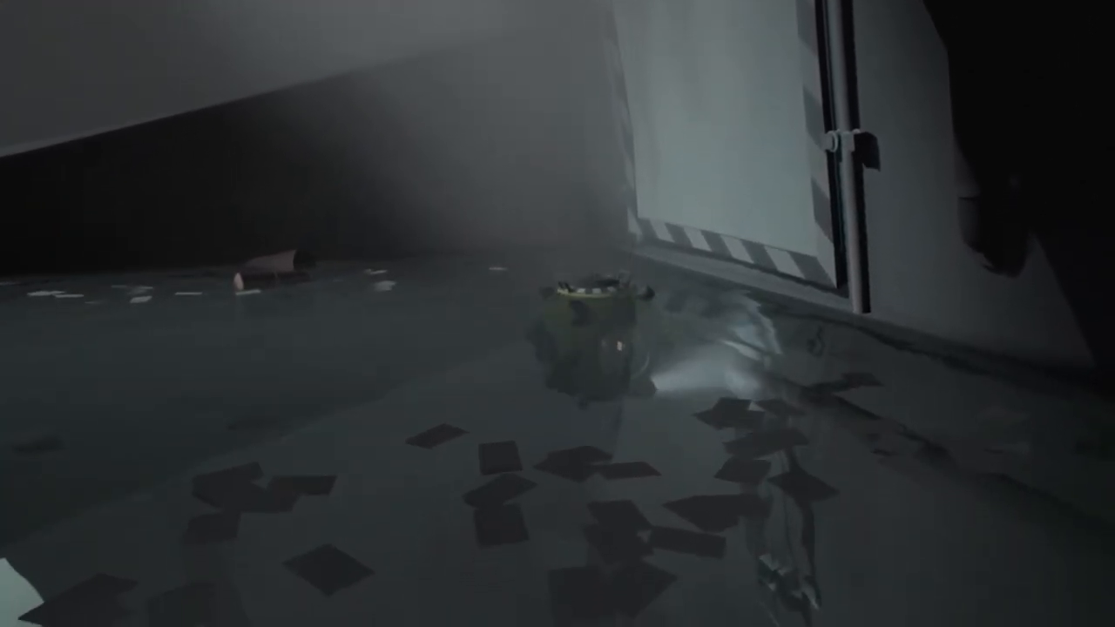
pyautogui.moveTo(558, 313)
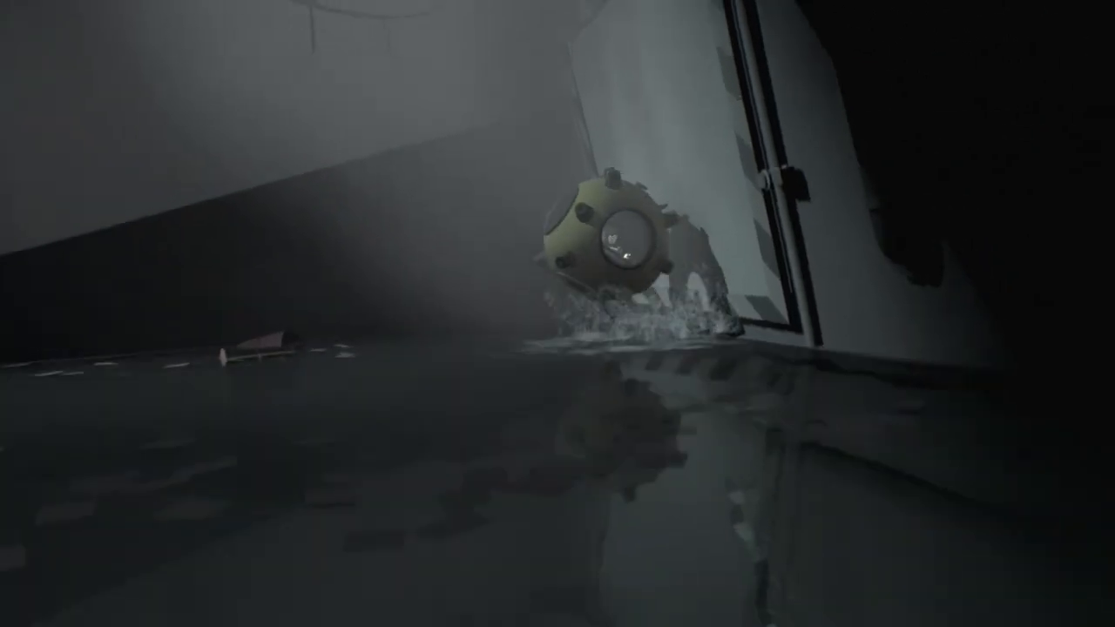